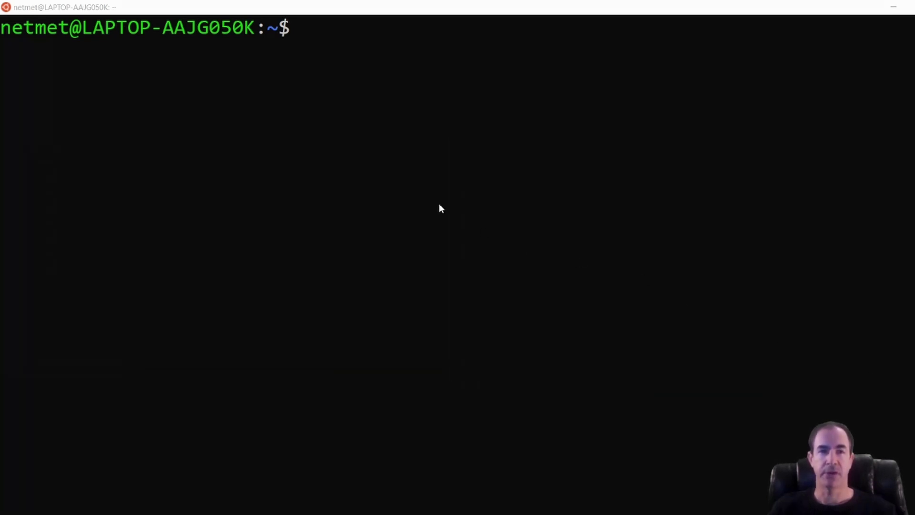
{"action": "mouse_move", "coordinate": [385, 121]}
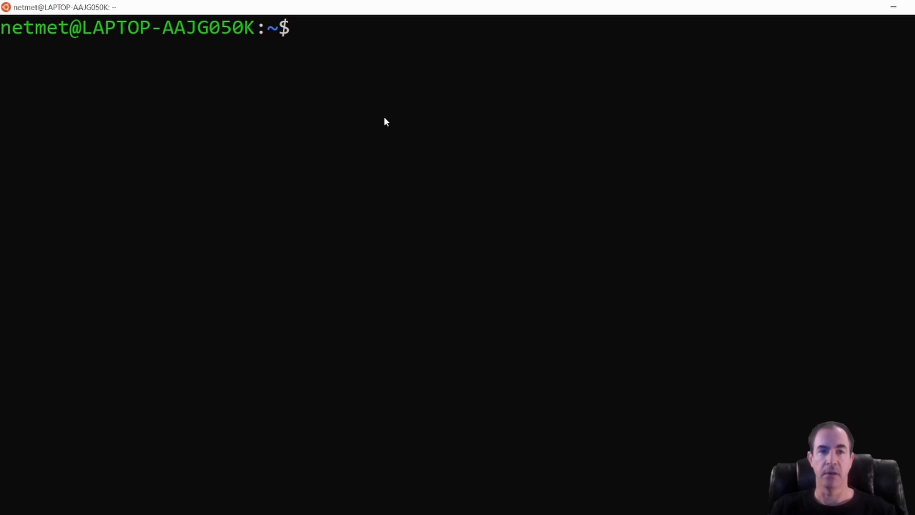
Type an ssh-keygen command with a 4096-bit key size at the home prompt, without running it
{"action": "type", "text": "ssh-keygen -b"}
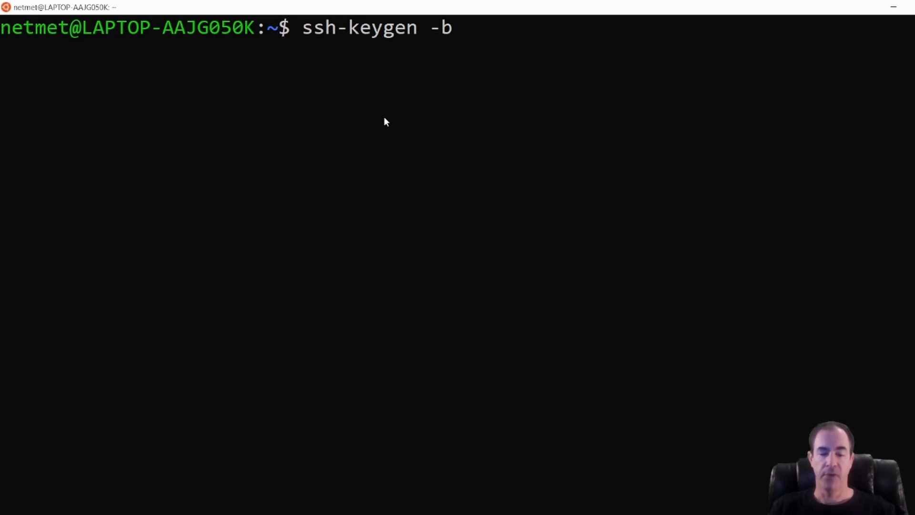
{"action": "type", "text": "4096"}
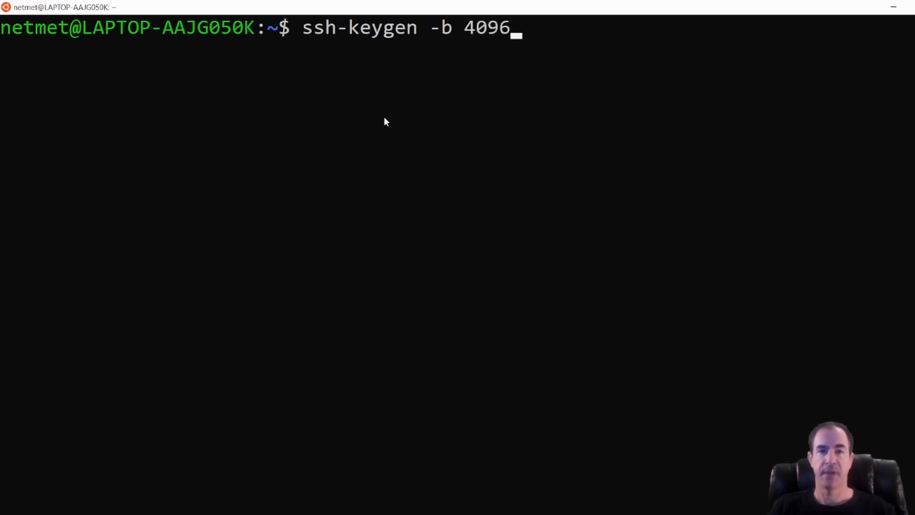
{"action": "key", "text": "Backspace"}
{"action": "type", "text": "2048"}
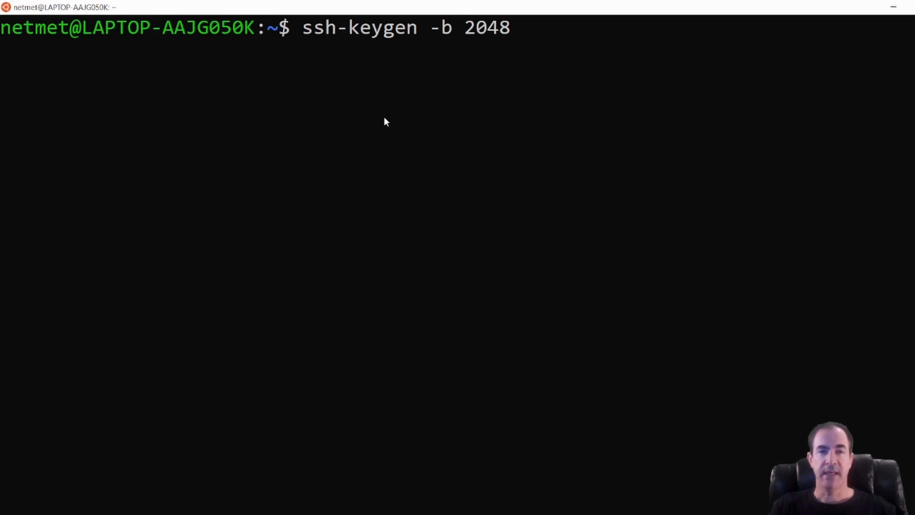
{"action": "key", "text": "Backspace"}
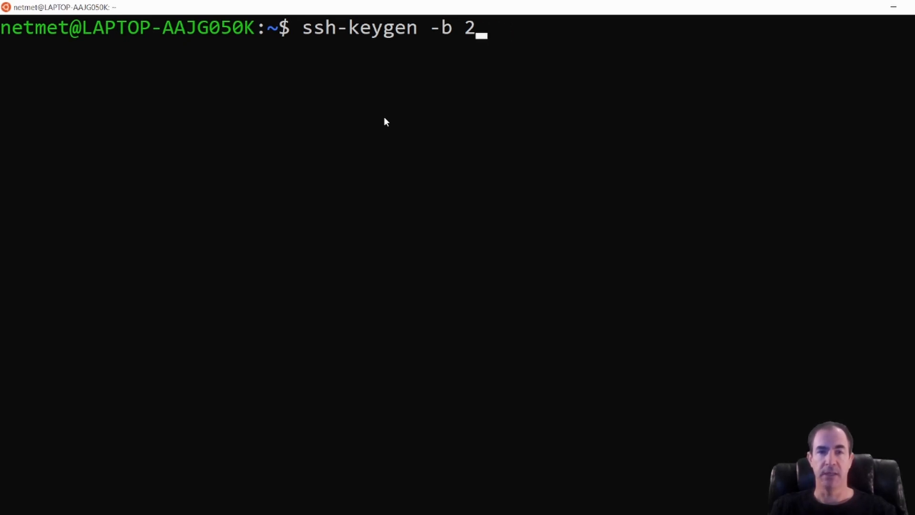
{"action": "type", "text": "096"}
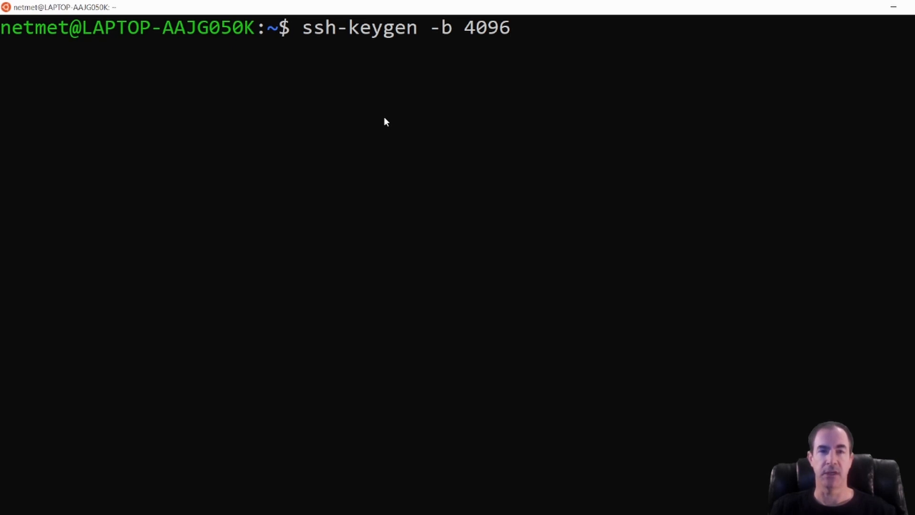
{"action": "key", "text": "Enter"}
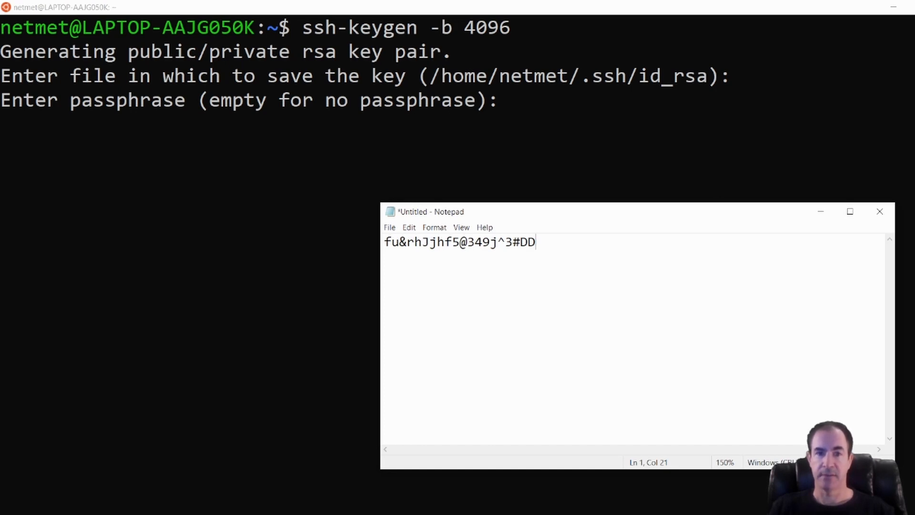
{"action": "mouse_move", "coordinate": [530, 286]}
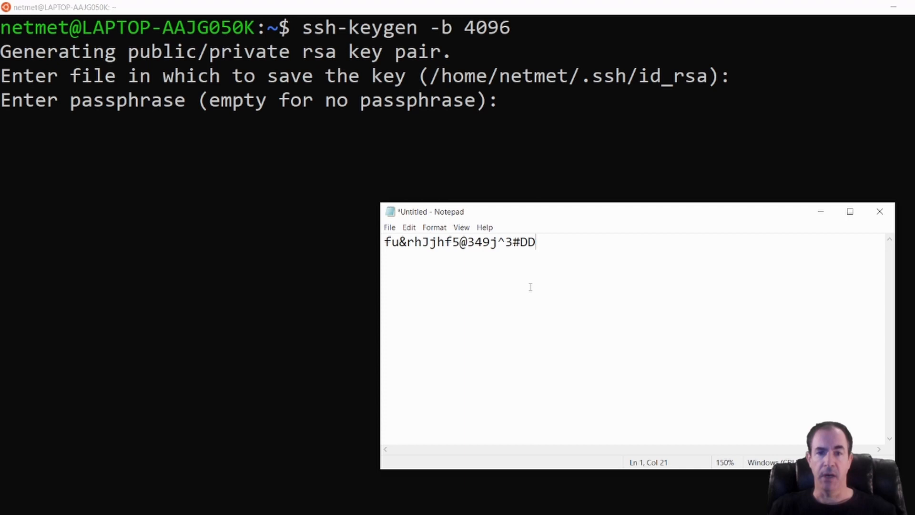
Select and copy the passphrase text in Notepad
{"action": "left_click_drag", "start_coordinate": [400, 242], "coordinate": [535, 242]}
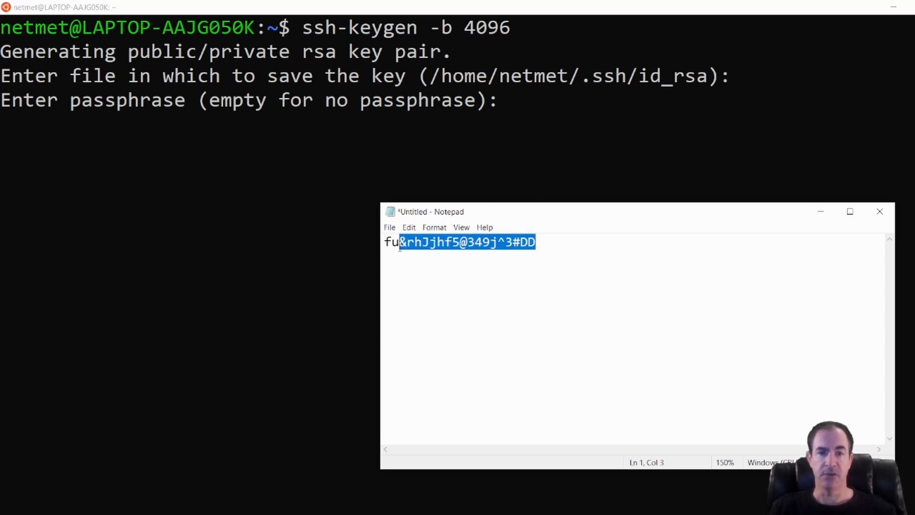
{"action": "key", "text": "Ctrl+a"}
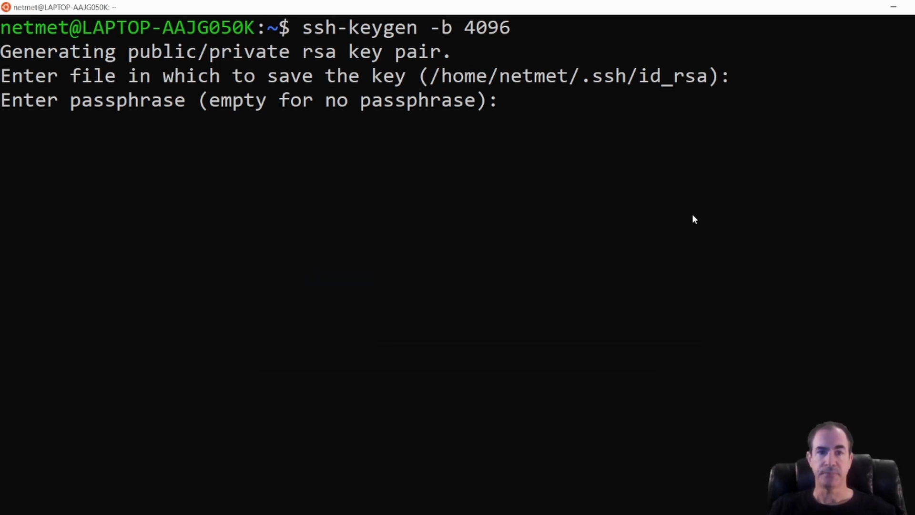
{"action": "mouse_move", "coordinate": [467, 5]}
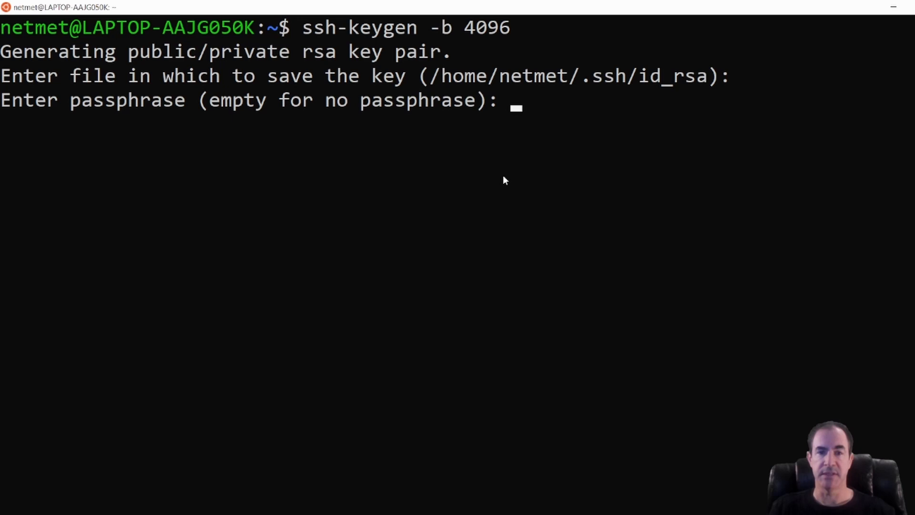
Enter the passphrase to finish saving the RSA 4096 key pair in ~/.ssh
{"action": "key", "text": "Enter"}
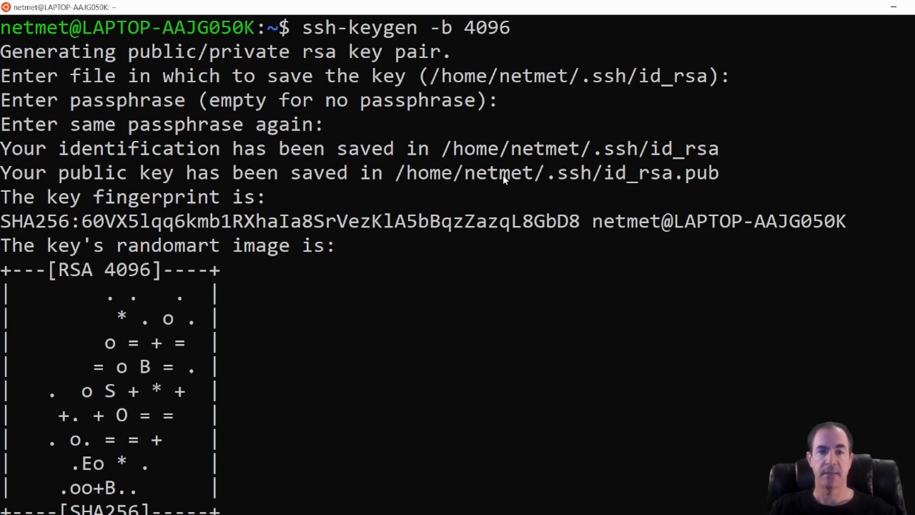
{"action": "mouse_move", "coordinate": [494, 151]}
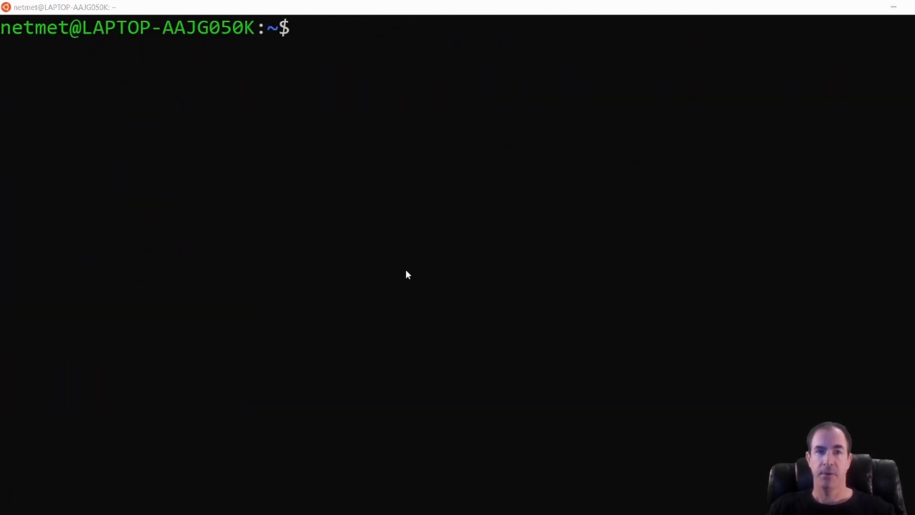
Change into .ssh and list it, showing id_rsa and id_rsa.pub
{"action": "type", "text": "cd"}
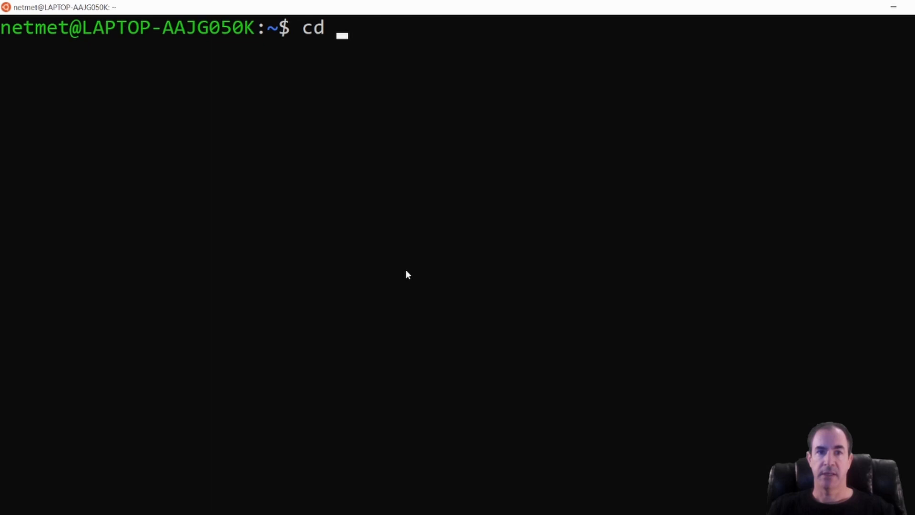
{"action": "type", "text": ".ssh/"}
{"action": "type", "text": "ls"}
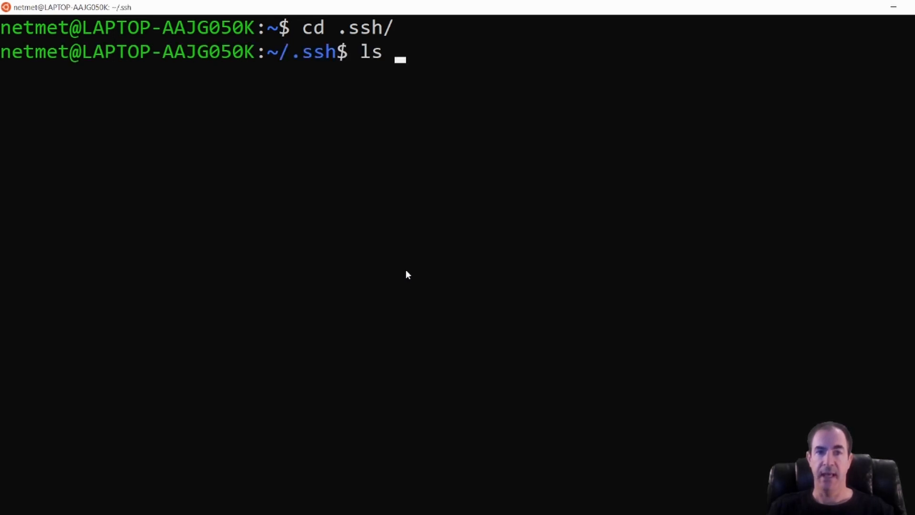
{"action": "type", "text": "-l"}
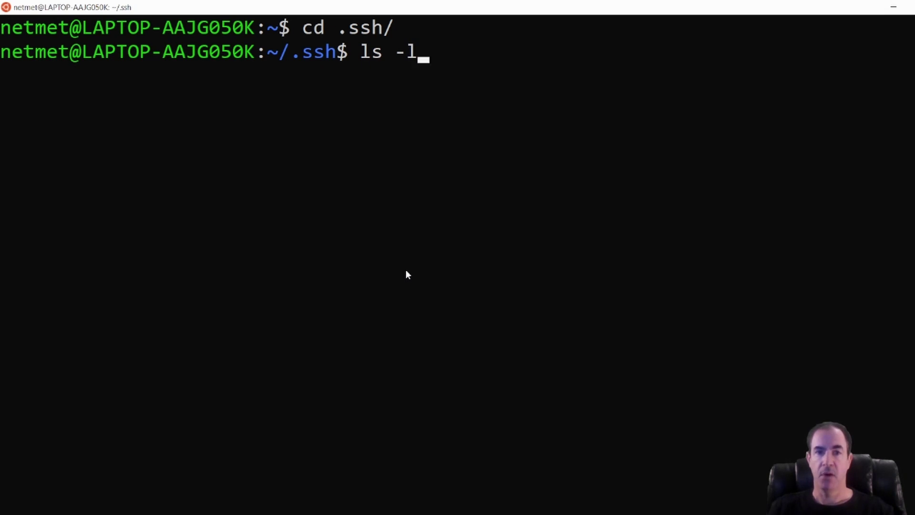
{"action": "type", "text": "ll"}
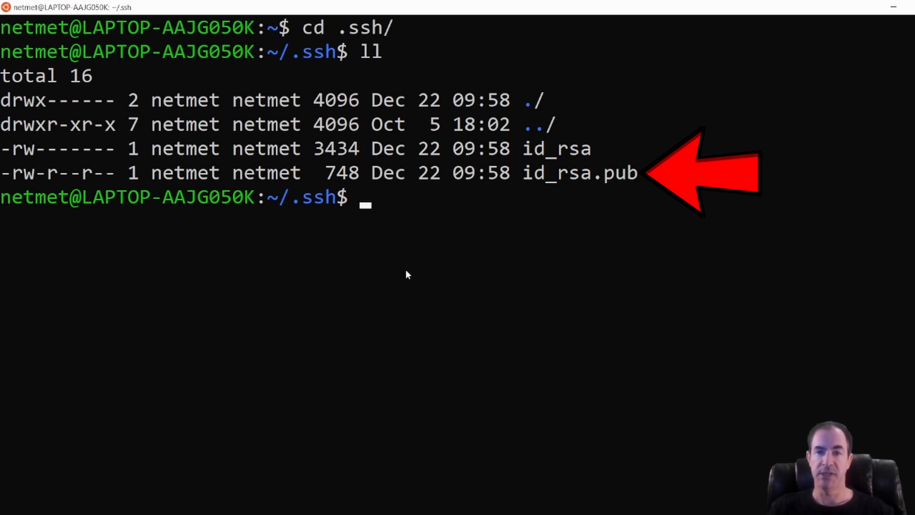
Print the id_rsa.pub public key with cat, then clear the screen
{"action": "type", "text": "c"}
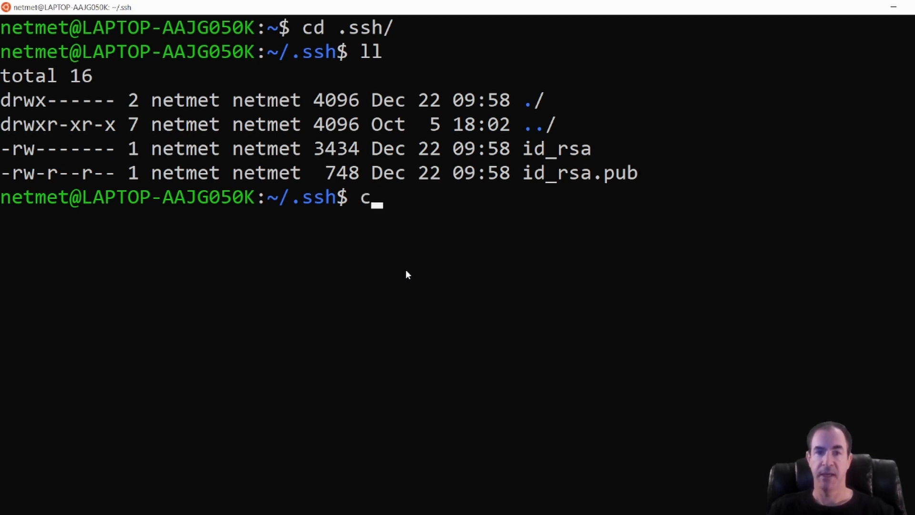
{"action": "type", "text": "at id"}
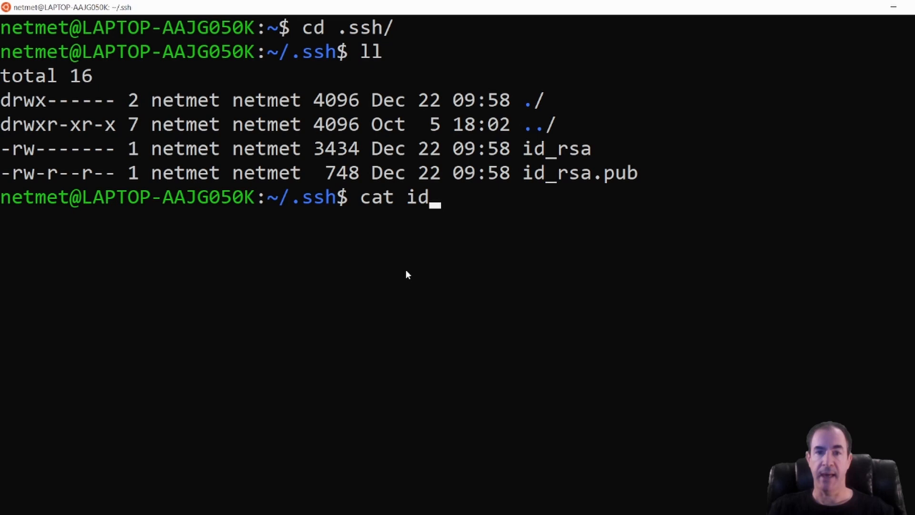
{"action": "type", "text": "rsa.pub"}
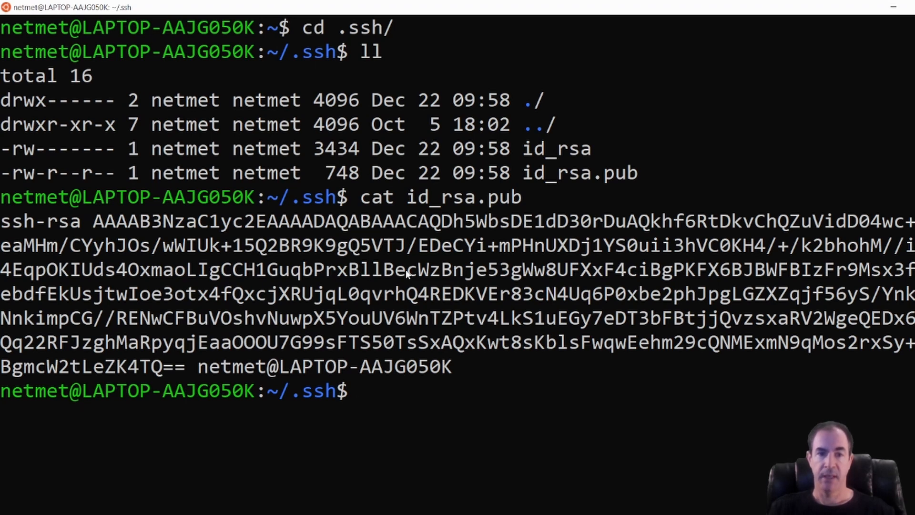
{"action": "type", "text": "clear"}
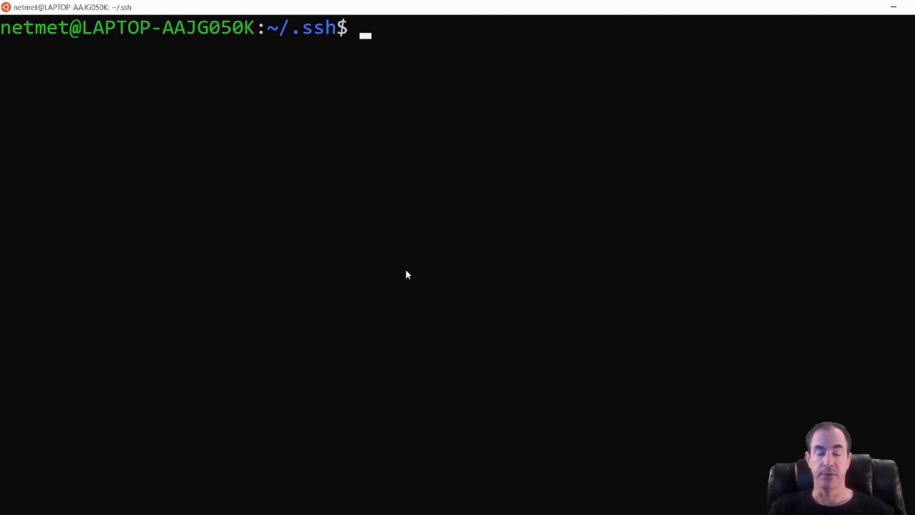
Go up to the home directory and type ls -l without running it
{"action": "type", "text": "cd .."}
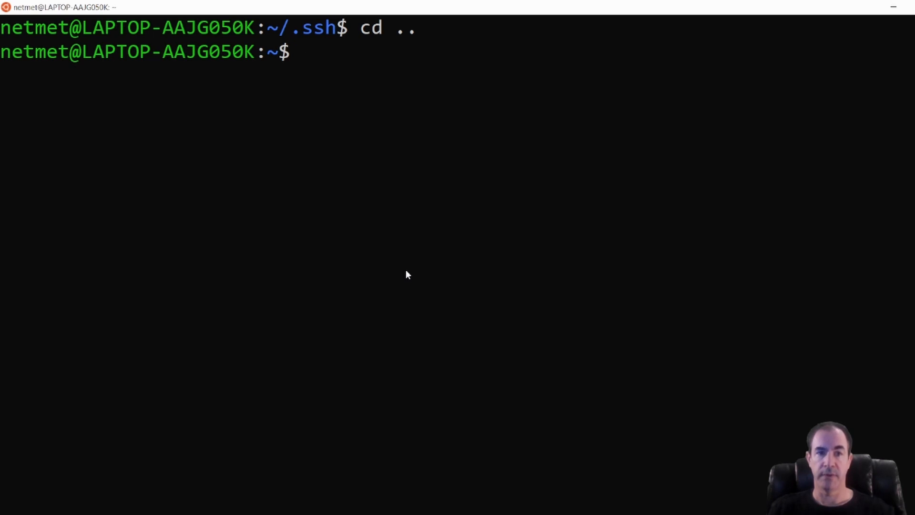
{"action": "type", "text": "ls -l"}
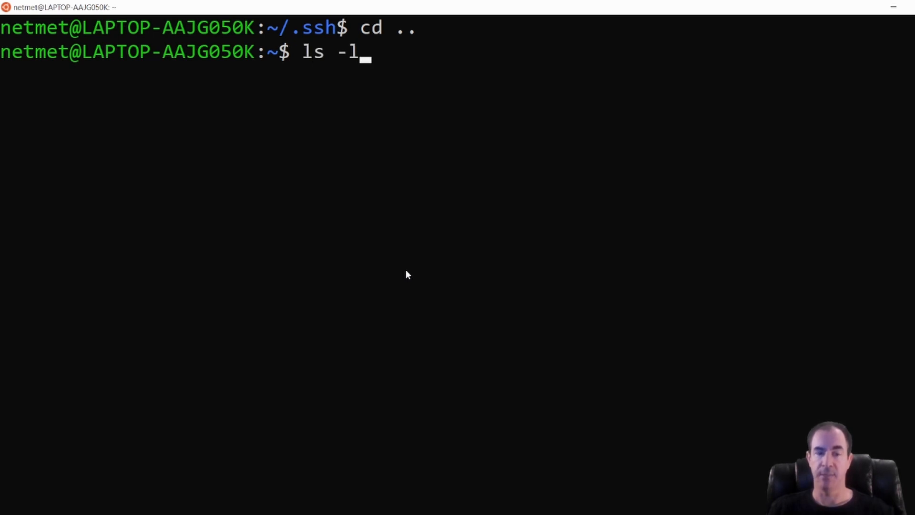